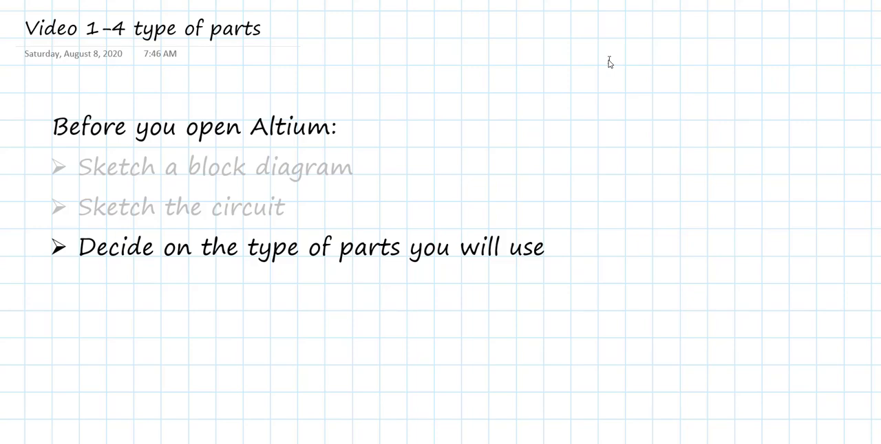
{"action": "mouse_move", "coordinate": [609, 60]}
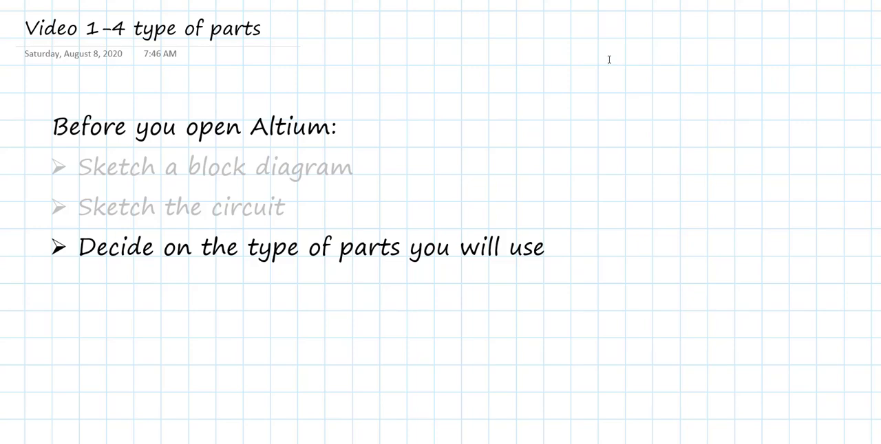
{"action": "mouse_move", "coordinate": [595, 76]}
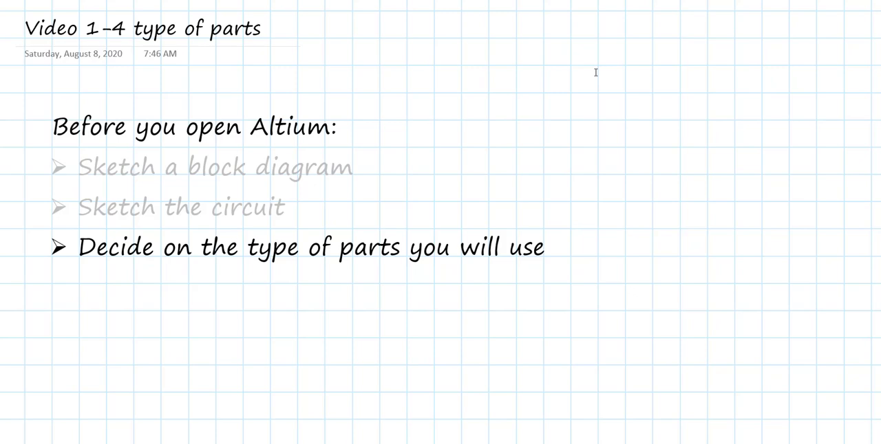
{"action": "mouse_move", "coordinate": [597, 69]}
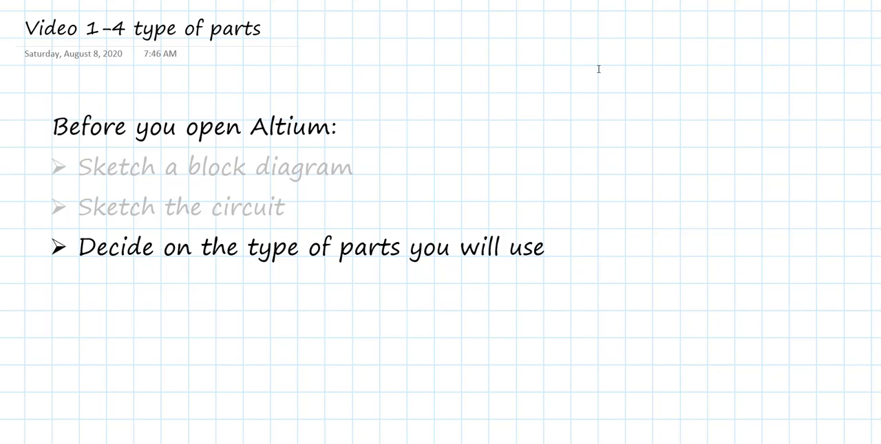
{"action": "mouse_move", "coordinate": [602, 78]}
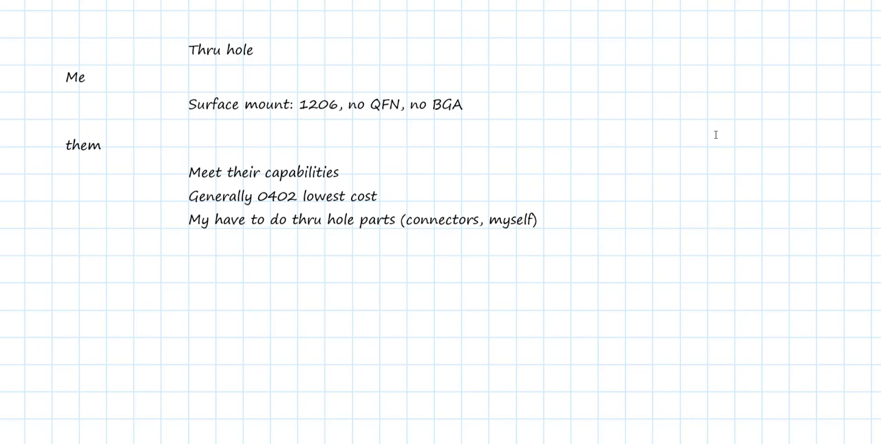
Step: Write 'assembly' in blue, draw yellow arrows from Me, and start underlining Surface mount
{"action": "type", "text": "assembly"}
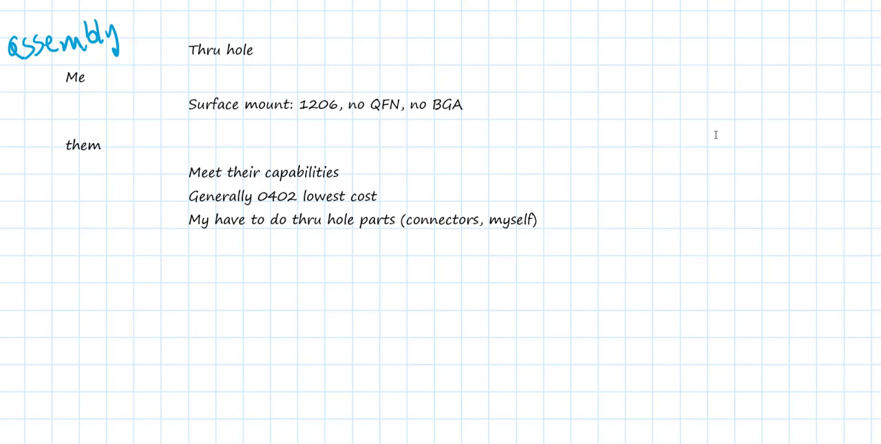
{"action": "left_click_drag", "start_coordinate": [93, 69], "coordinate": [127, 61]}
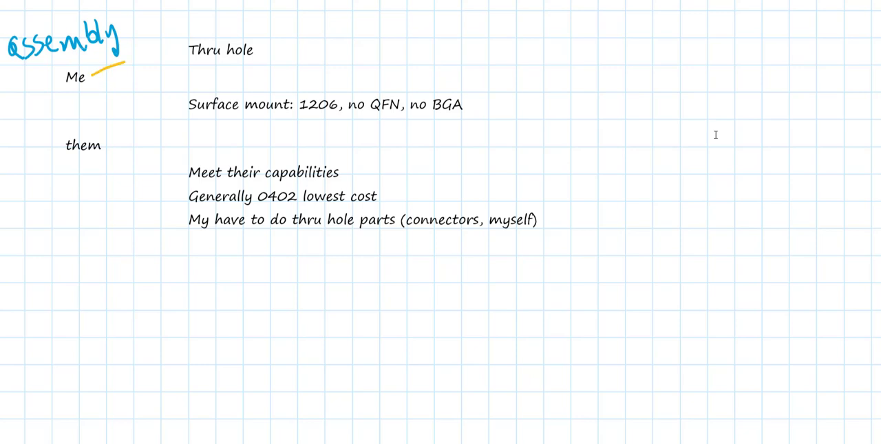
{"action": "left_click_drag", "start_coordinate": [89, 75], "coordinate": [172, 50]}
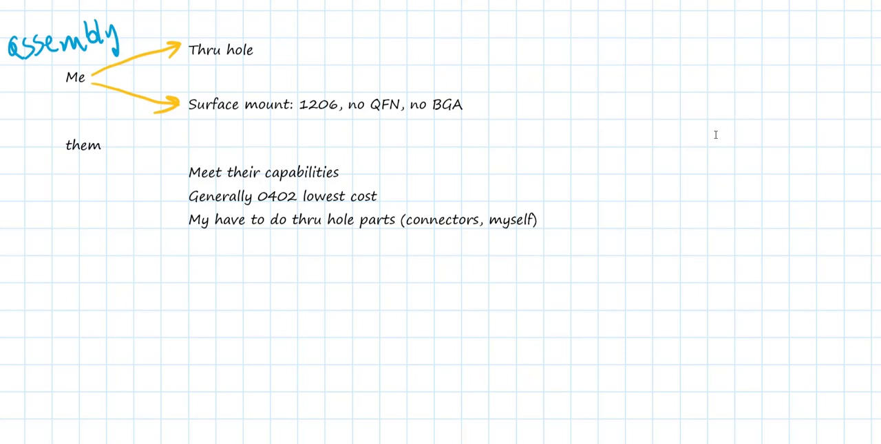
{"action": "left_click_drag", "start_coordinate": [189, 118], "coordinate": [224, 118]}
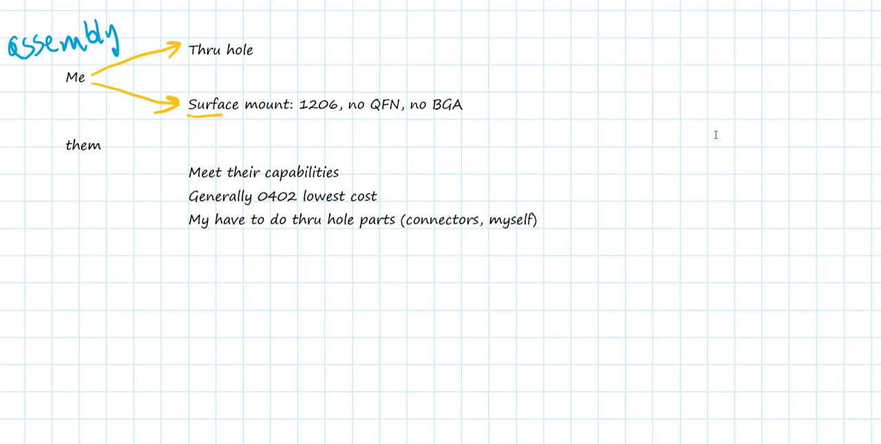
Step: Underline Surface mount, QFN and BGA in yellow and handwrite 'leaded'
{"action": "left_click_drag", "start_coordinate": [189, 115], "coordinate": [282, 116]}
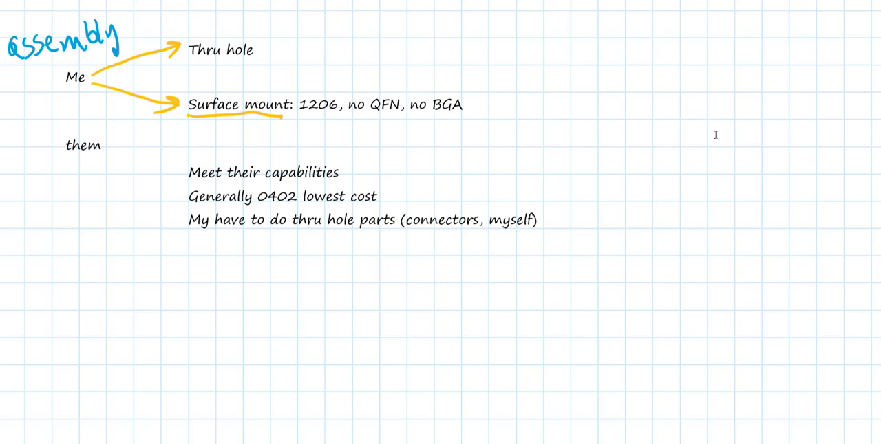
{"action": "mouse_move", "coordinate": [320, 129]}
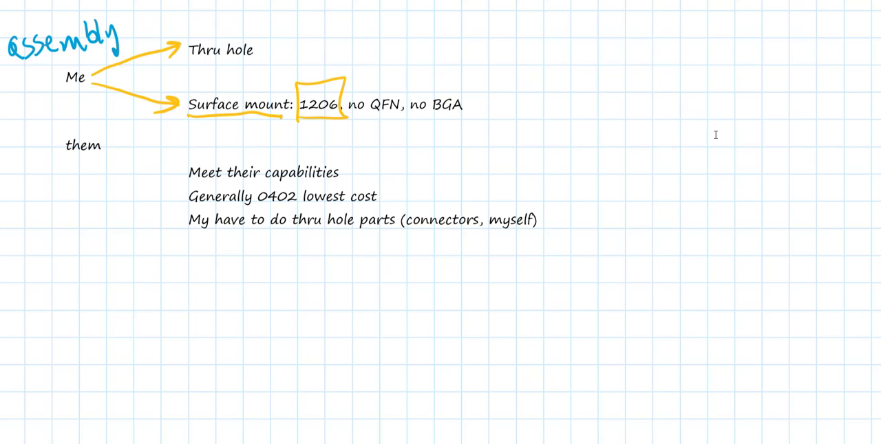
{"action": "left_click_drag", "start_coordinate": [373, 117], "coordinate": [402, 117]}
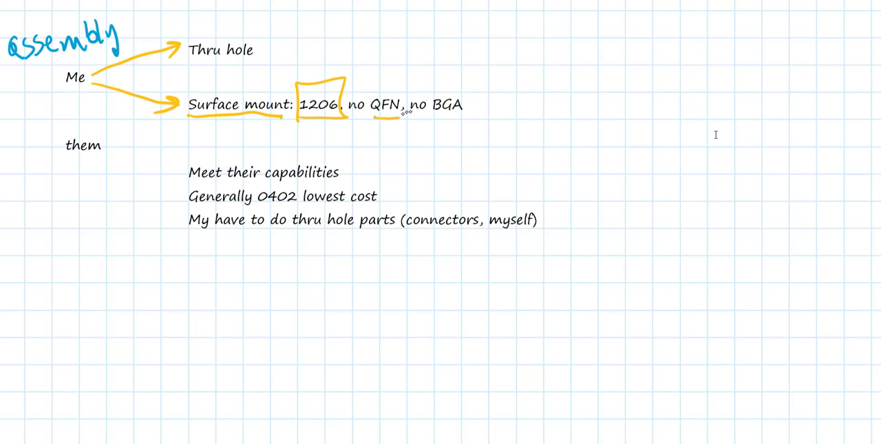
{"action": "left_click_drag", "start_coordinate": [411, 119], "coordinate": [471, 118]}
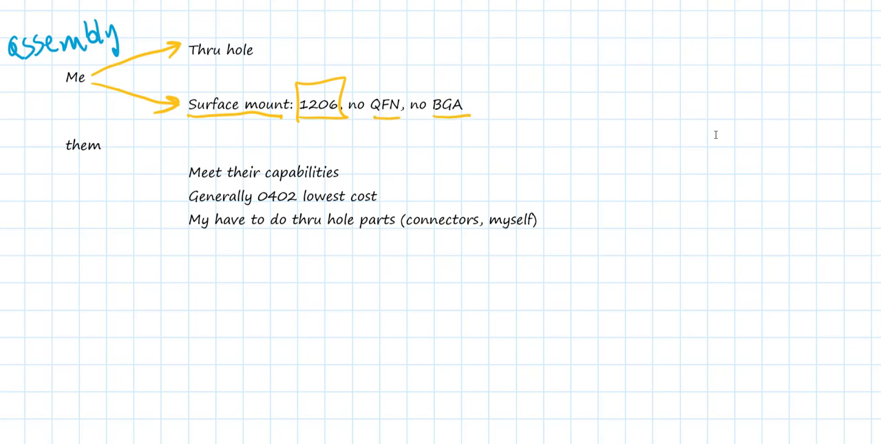
{"action": "type", "text": "leaded"}
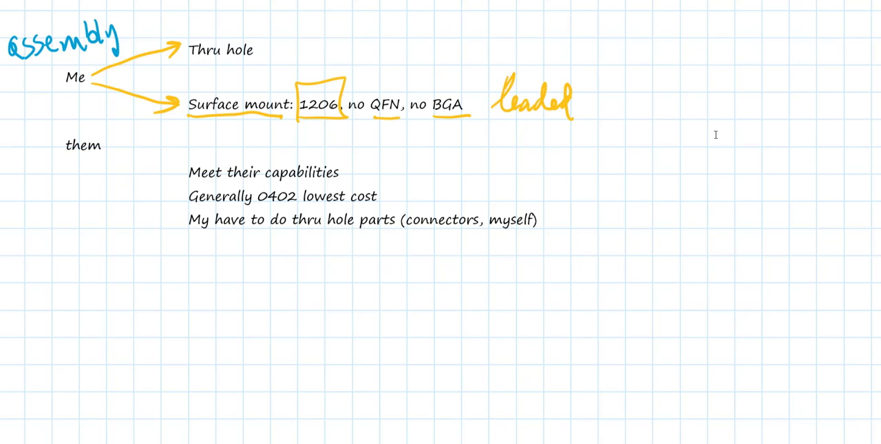
Step: Box 'them' in red, add arrows, underline 'Meet their capabilities', and write 'SMT only'
{"action": "left_click_drag", "start_coordinate": [48, 124], "coordinate": [117, 161]}
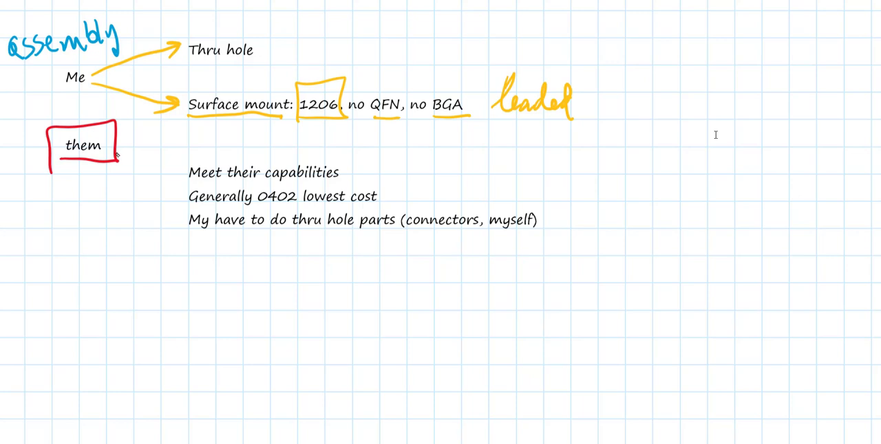
{"action": "left_click_drag", "start_coordinate": [110, 158], "coordinate": [176, 171]}
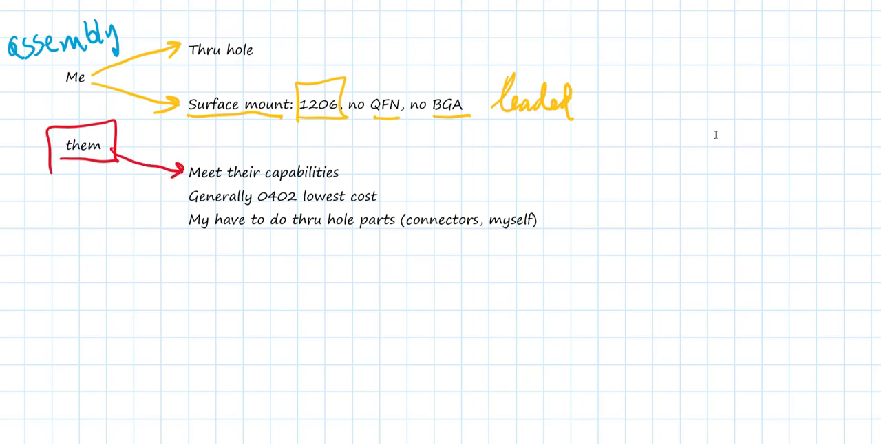
{"action": "left_click_drag", "start_coordinate": [188, 185], "coordinate": [338, 184]}
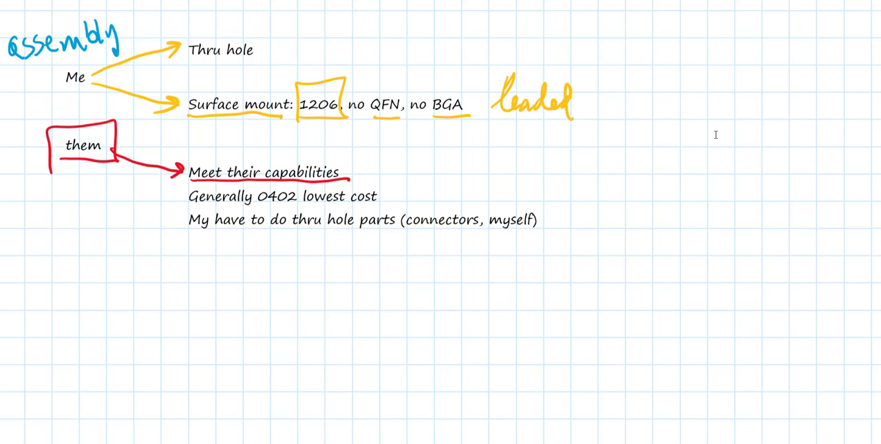
{"action": "mouse_move", "coordinate": [704, 114]}
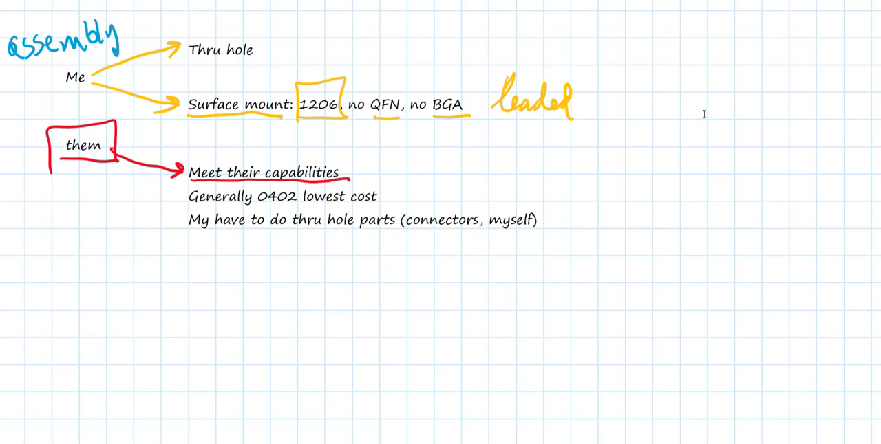
{"action": "left_click_drag", "start_coordinate": [135, 199], "coordinate": [180, 196]}
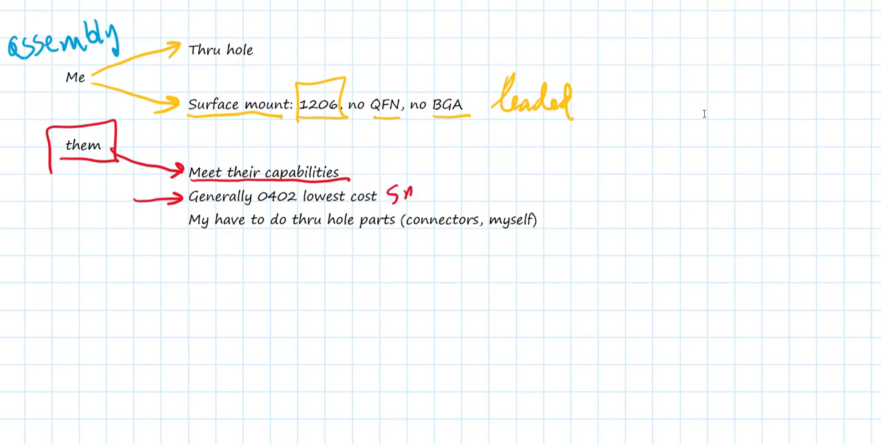
{"action": "type", "text": "SMT only"}
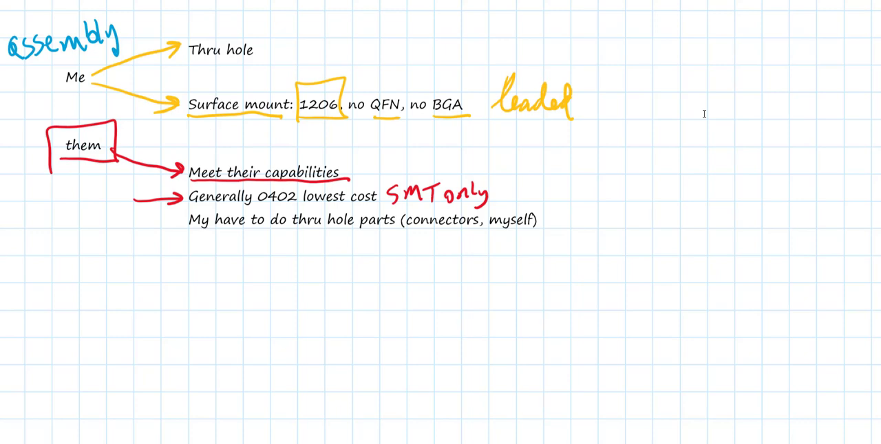
Step: Draw a purple outline around the Surface mount line and its 'leaded' note
{"action": "left_click_drag", "start_coordinate": [482, 59], "coordinate": [602, 127]}
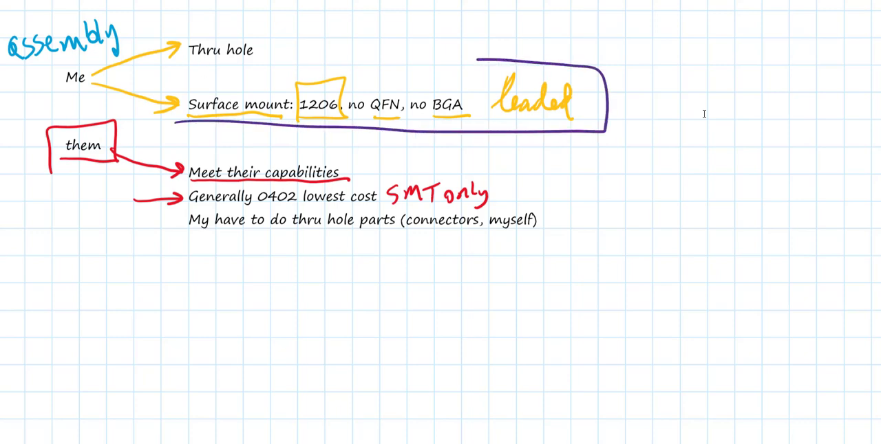